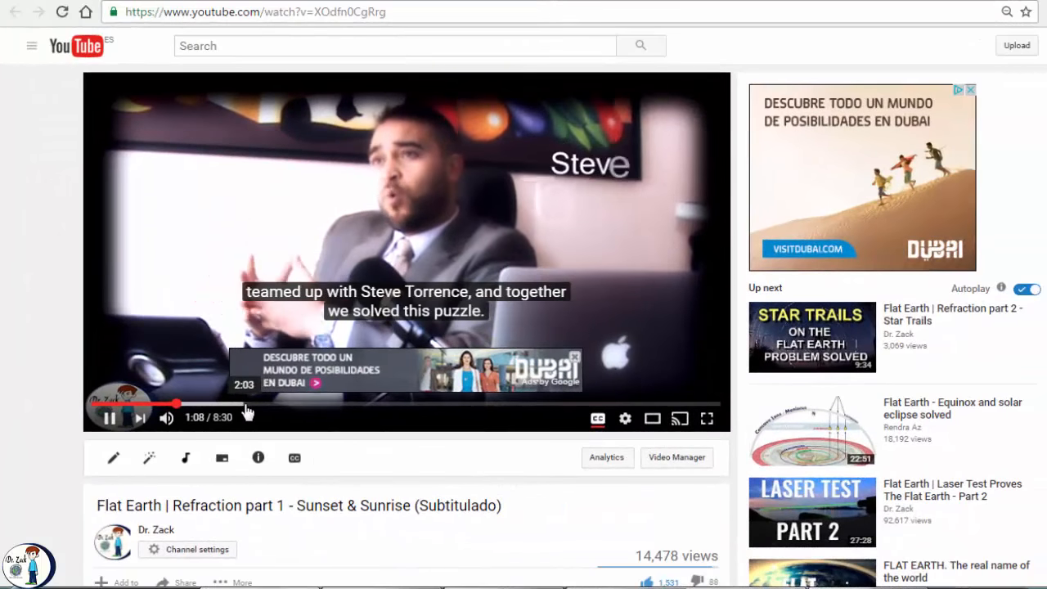
# Step: Jump ahead through the video past the sunset diagram to the FE/GE model comparison section
pyautogui.click(247, 403)
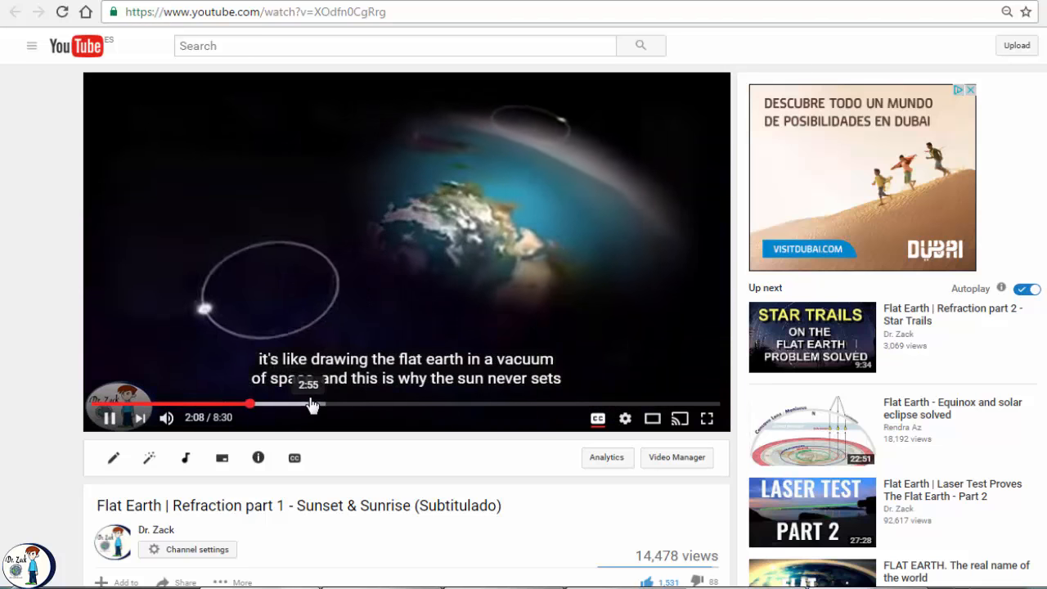
pyautogui.click(406, 402)
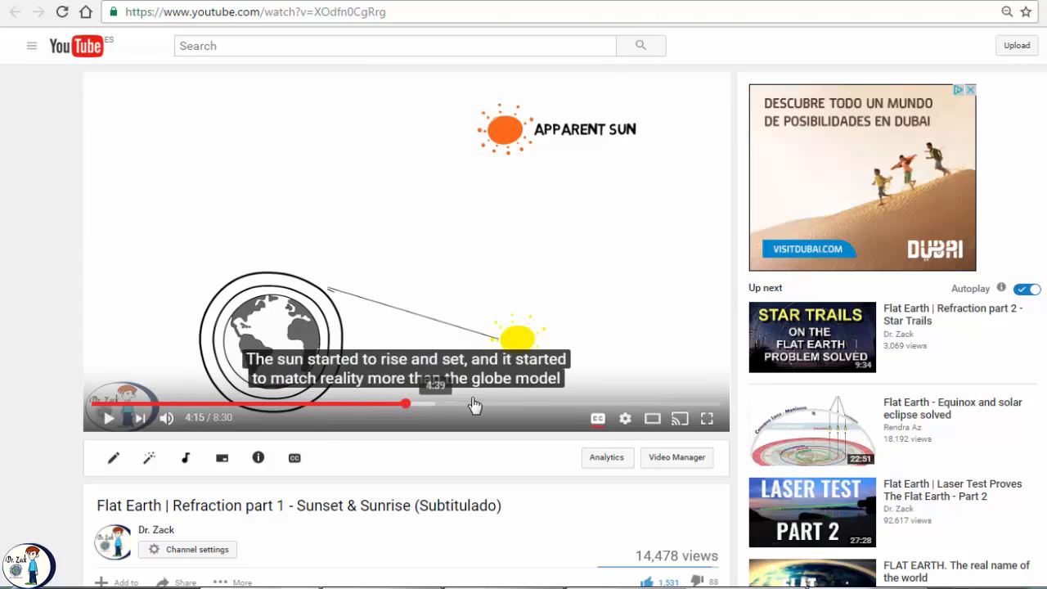
pyautogui.click(489, 402)
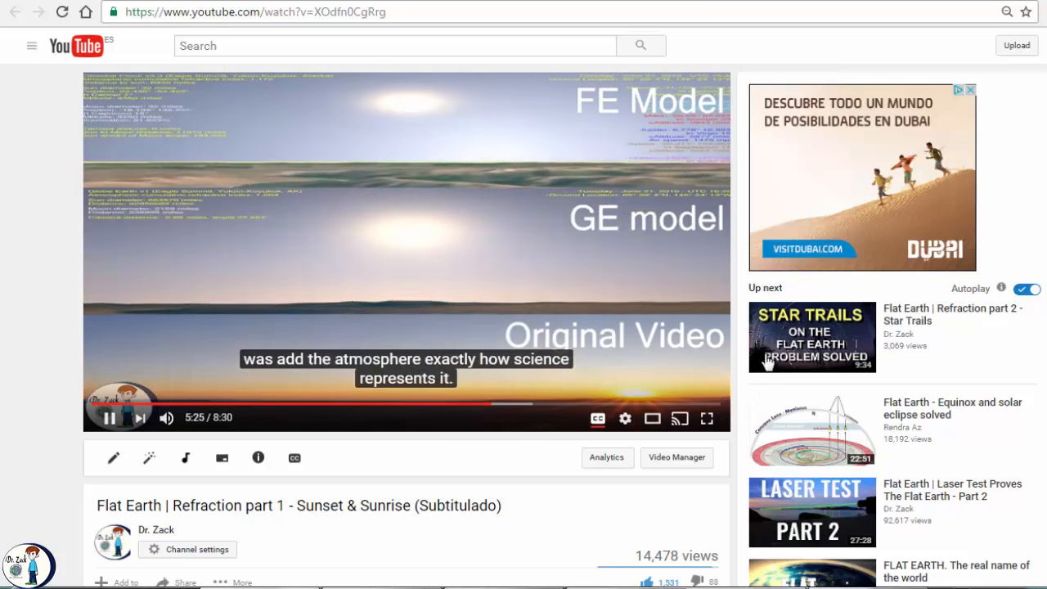
pyautogui.click(811, 338)
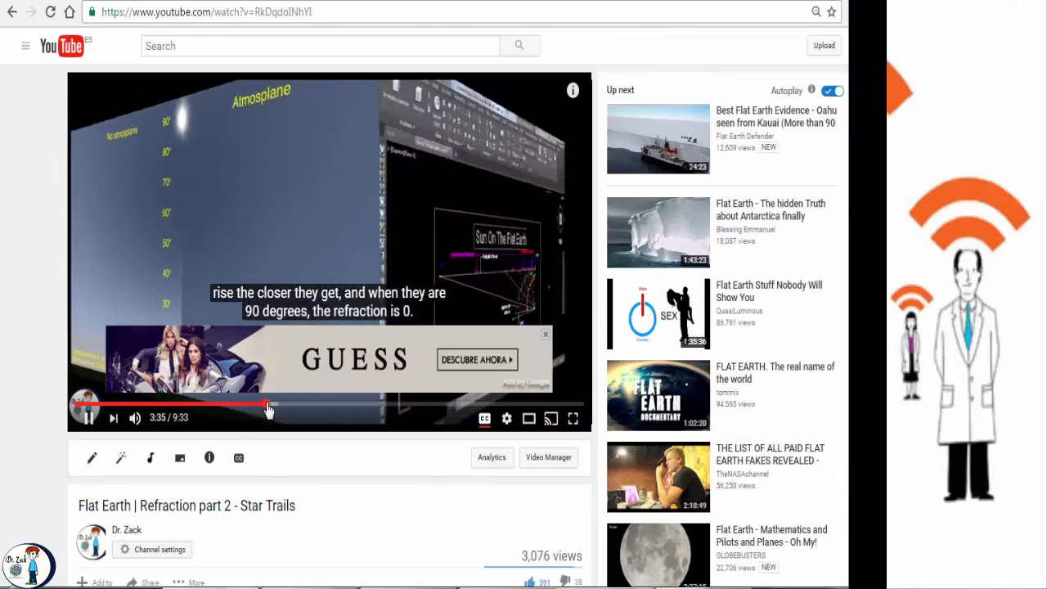
# Step: Seek the Star Trails video to the no-atmosplane versus atmosplane demonstration
pyautogui.click(249, 406)
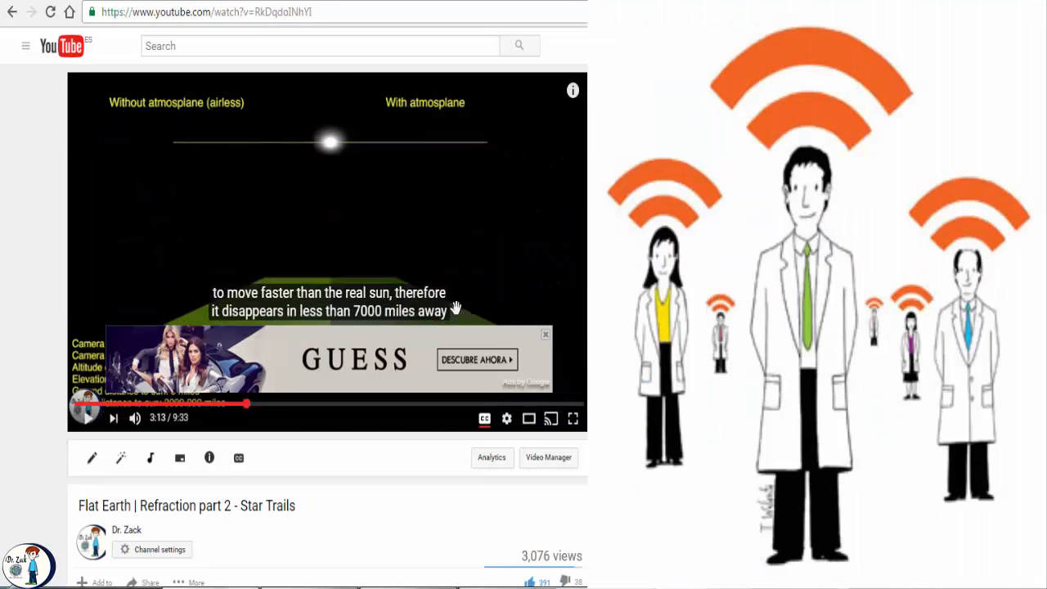
pyautogui.click(547, 334)
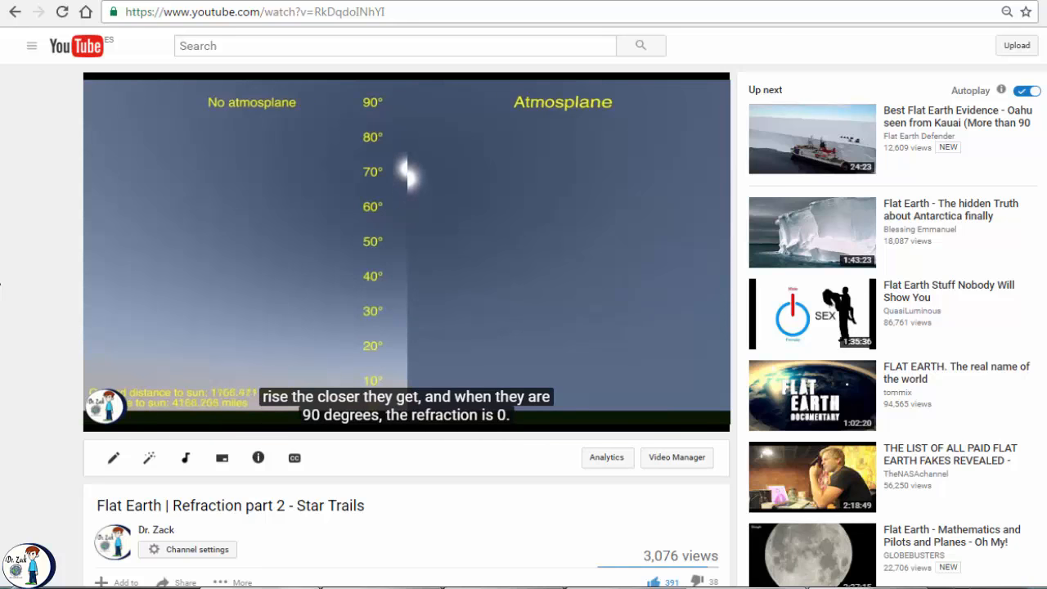
pyautogui.moveTo(782, 533)
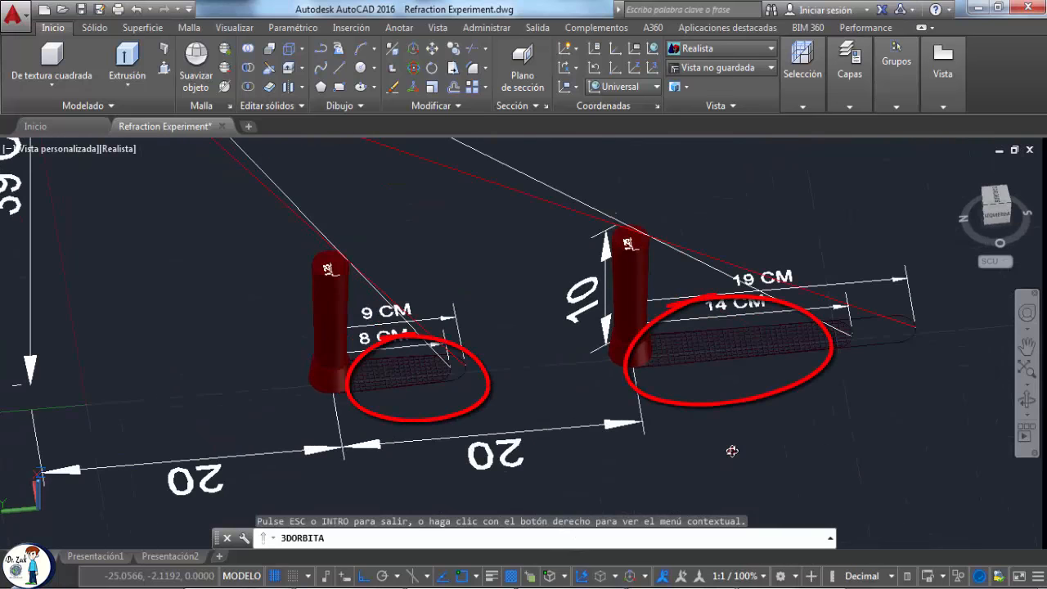
# Step: Orbit the model to reveal the 39 CM lamp with its LIGHT and APPARENT LIGHT rays
pyautogui.moveTo(733, 452); pyautogui.dragTo(934, 361)
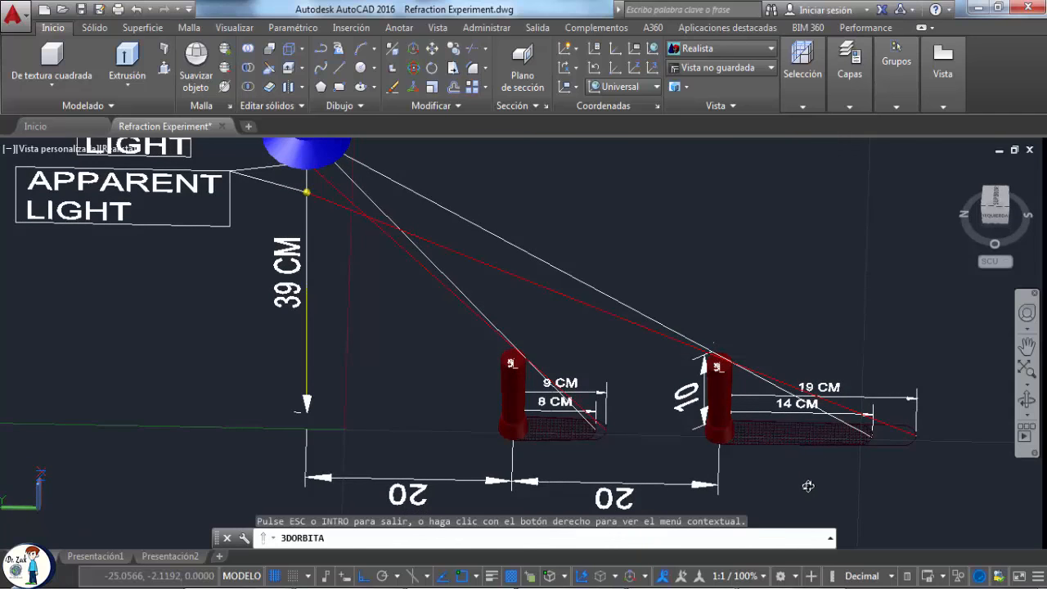
pyautogui.moveTo(828, 489)
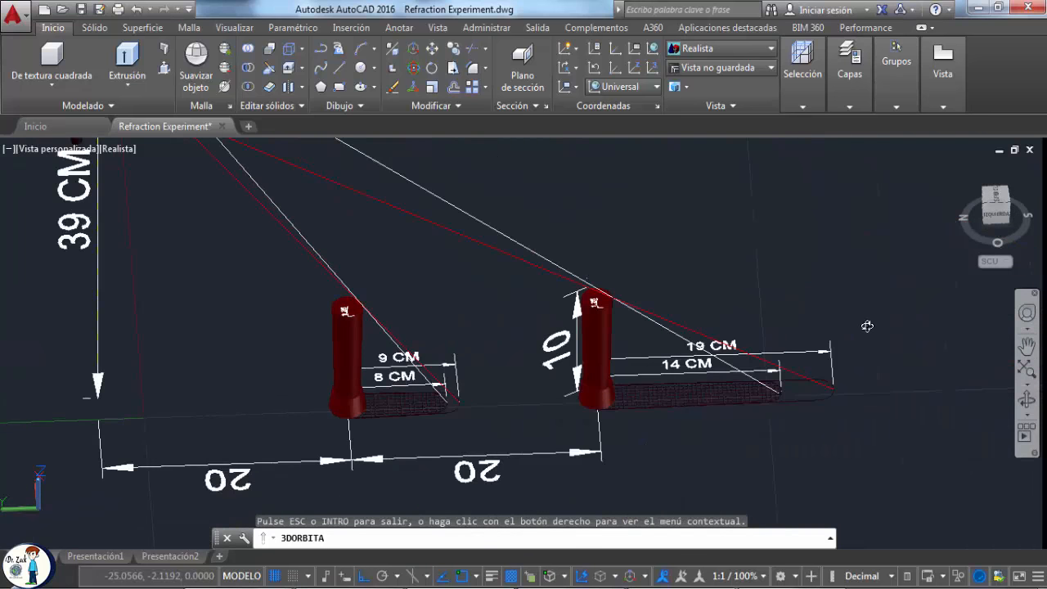
# Step: Orbit close to the second object's 14 CM and 19 CM shadows, then back to both objects
pyautogui.moveTo(867, 327); pyautogui.dragTo(730, 271)
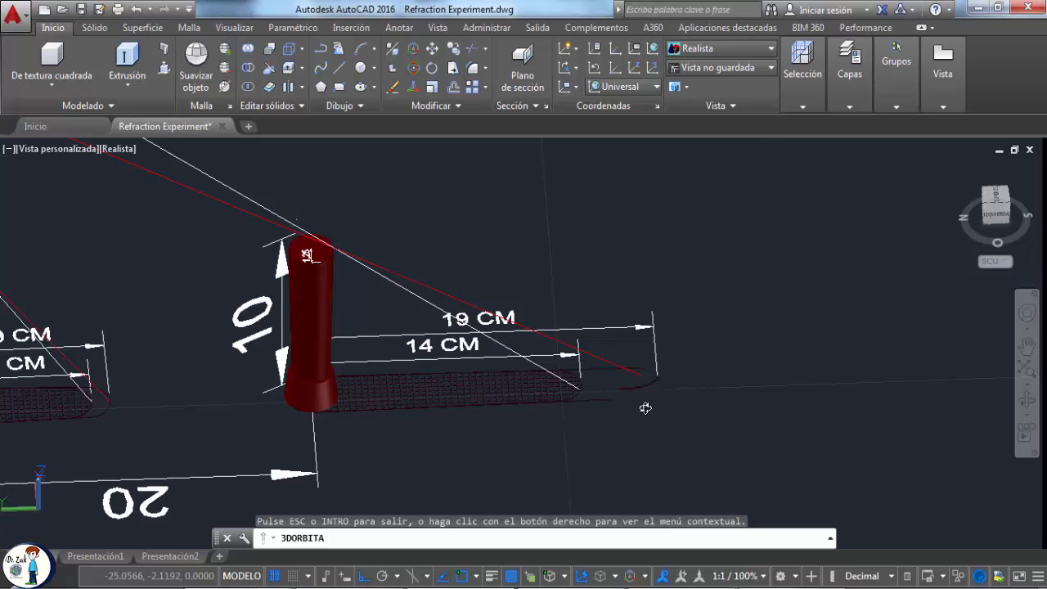
pyautogui.moveTo(645, 409); pyautogui.dragTo(165, 441)
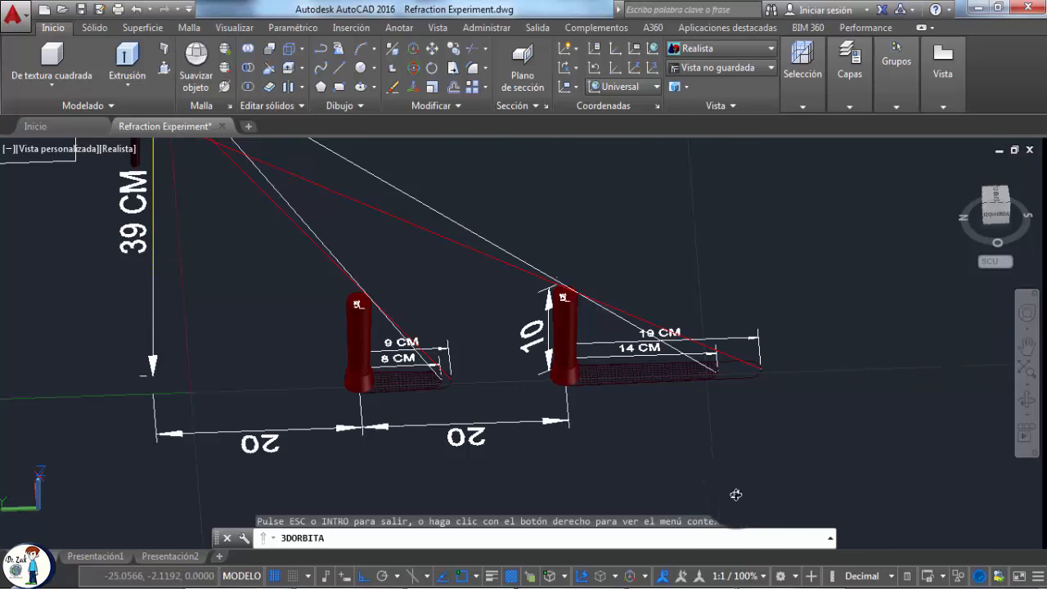
pyautogui.moveTo(936, 455)
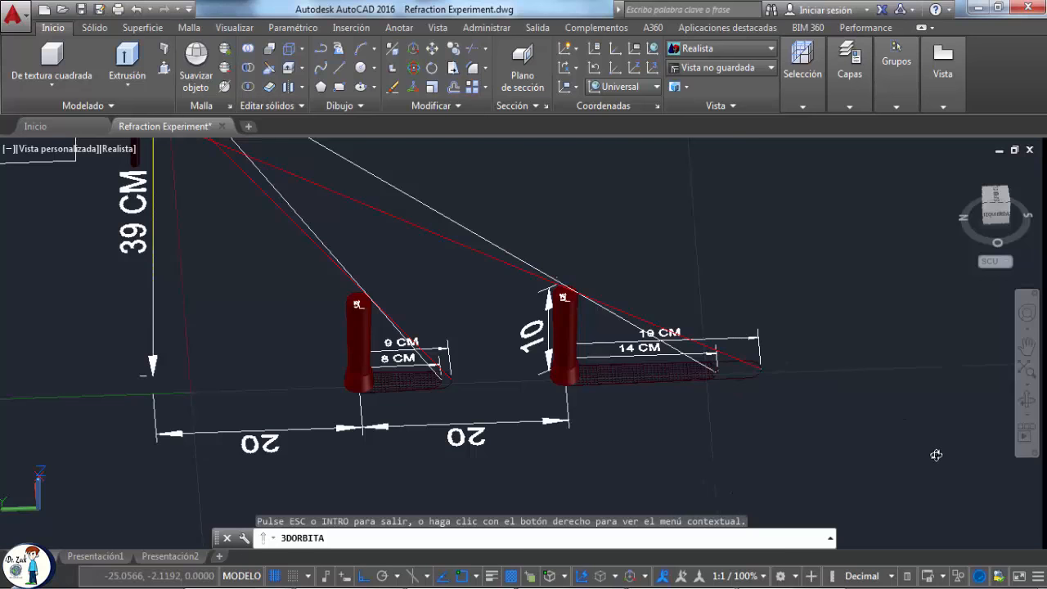